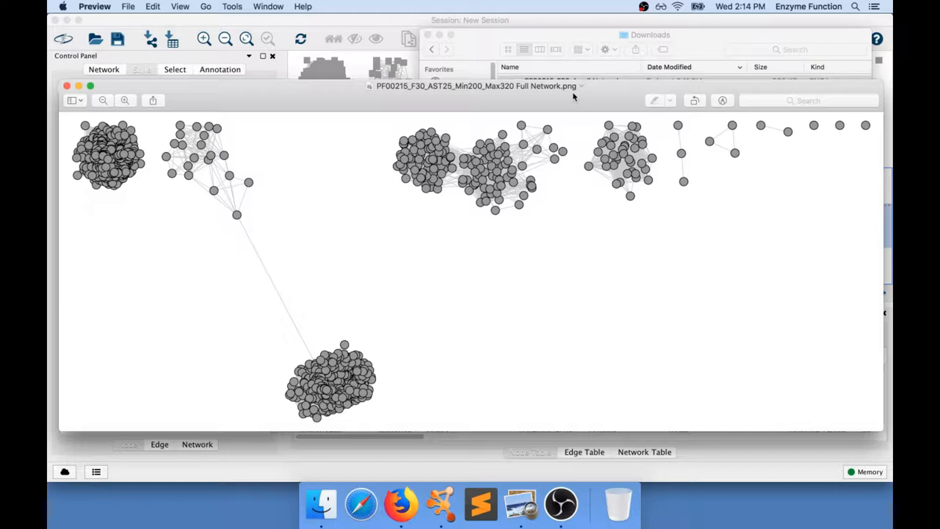
mouse_move(572, 96)
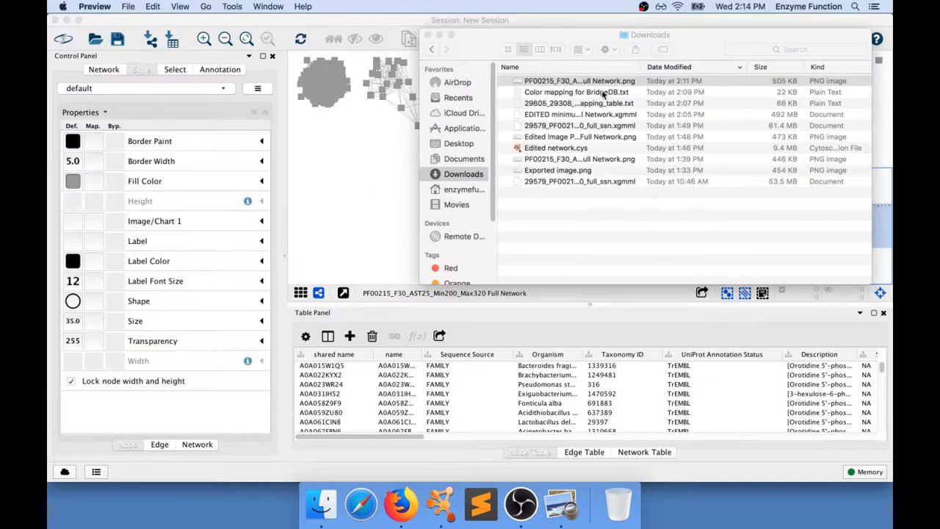
Open Color mapping for BridgeDB.txt in TextEdit and scroll through its protein IDs and hex colours.
double_click(575, 92)
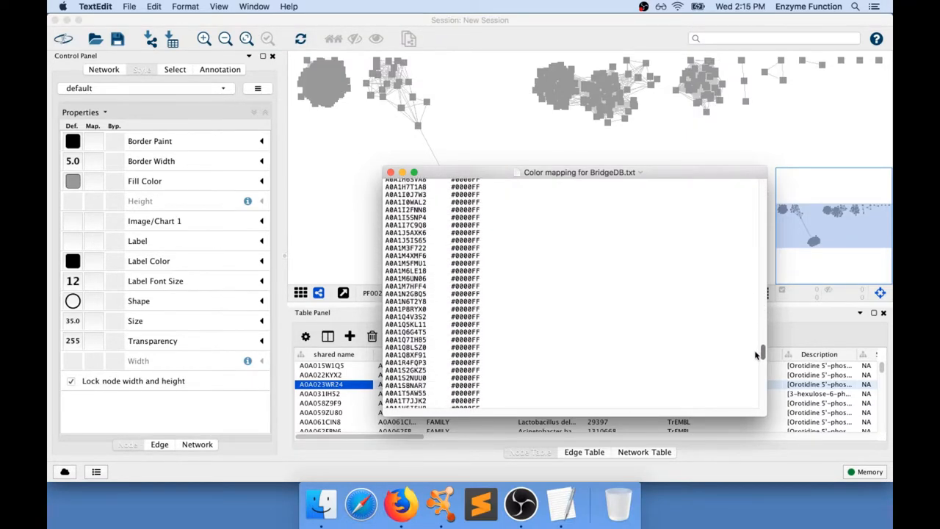
scroll(down, 3)
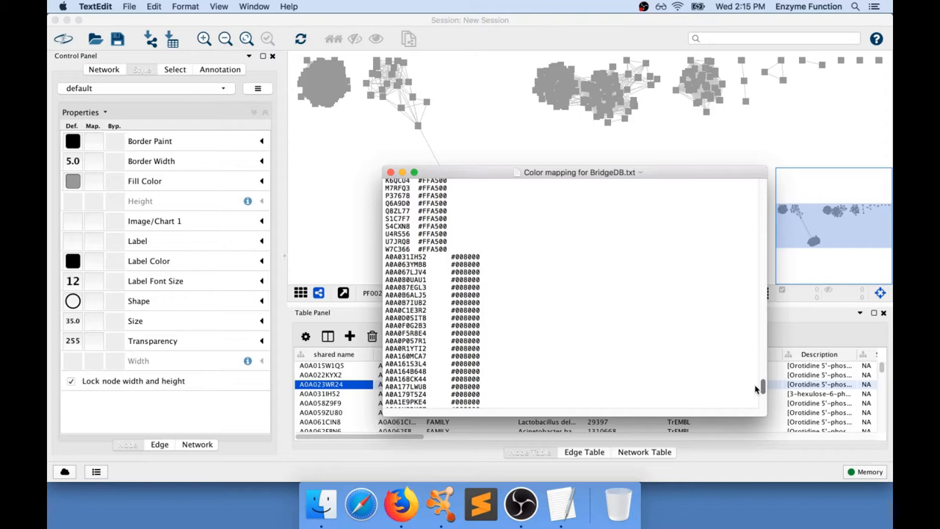
scroll(down, 3)
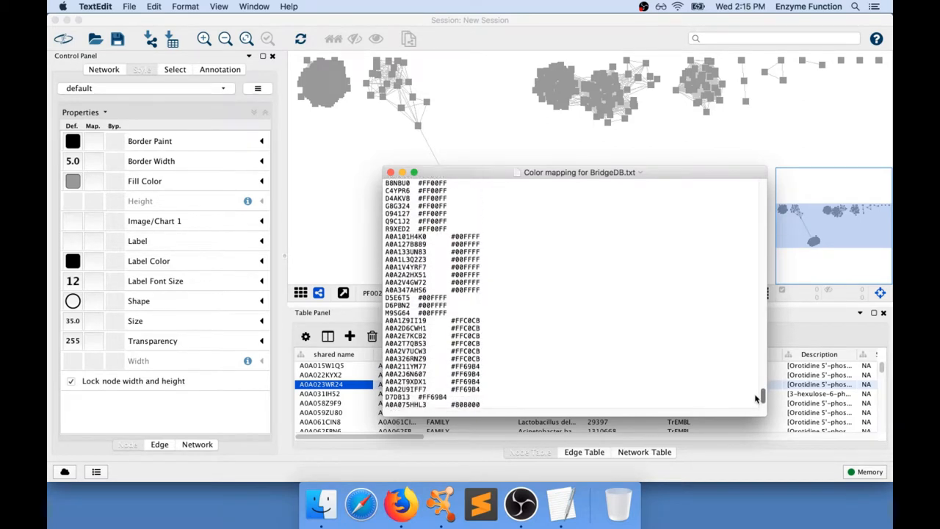
scroll(down, 3)
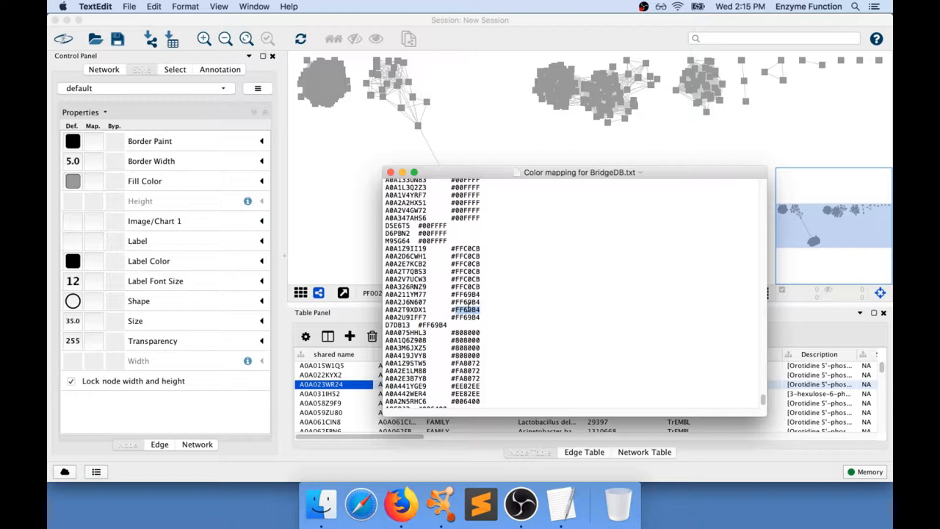
mouse_move(393, 155)
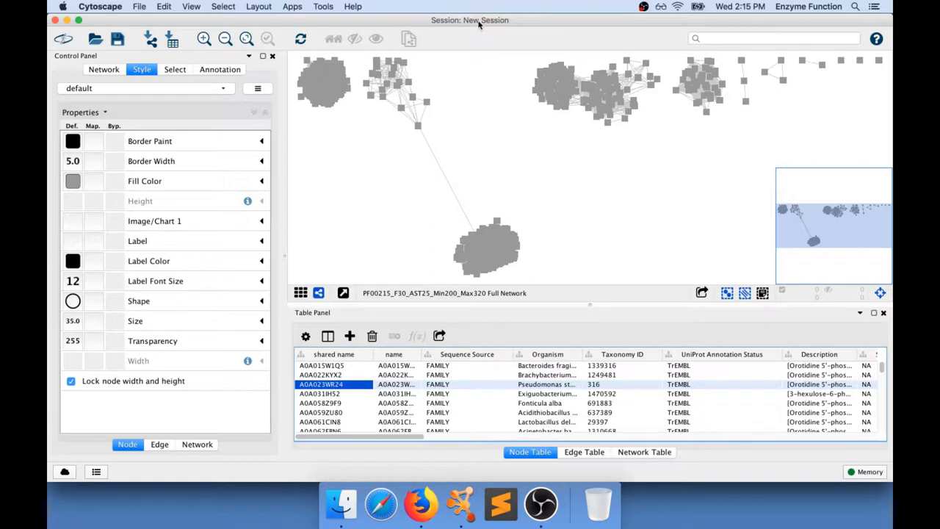
Install the BridgeDb app through the App Manager and close the manager.
click(292, 5)
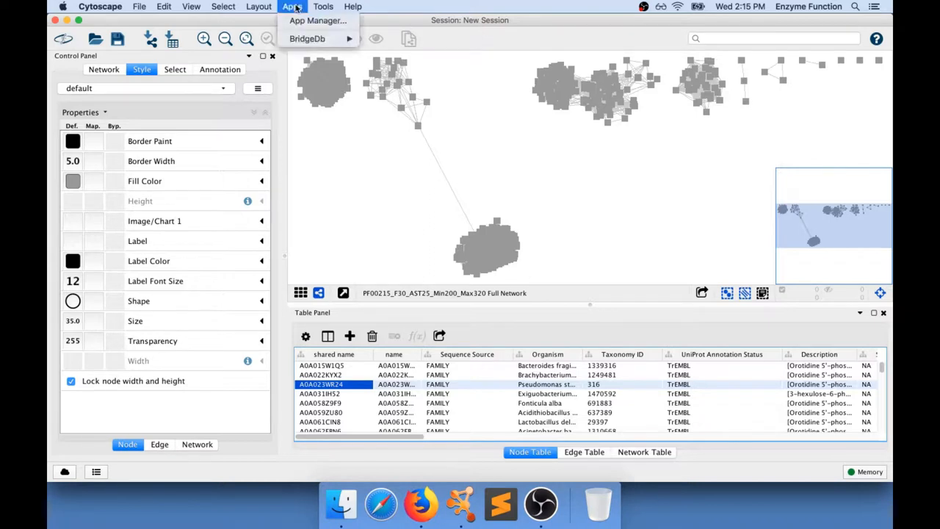
mouse_move(317, 21)
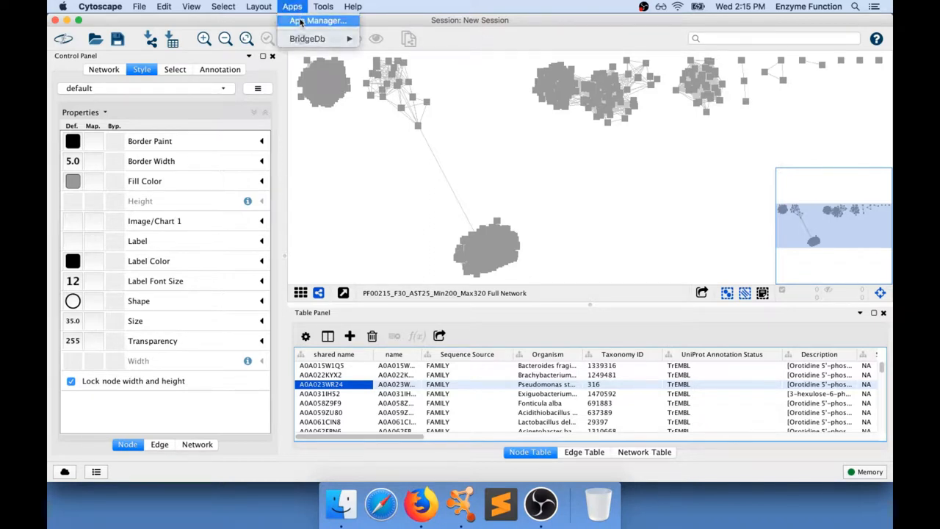
click(317, 20)
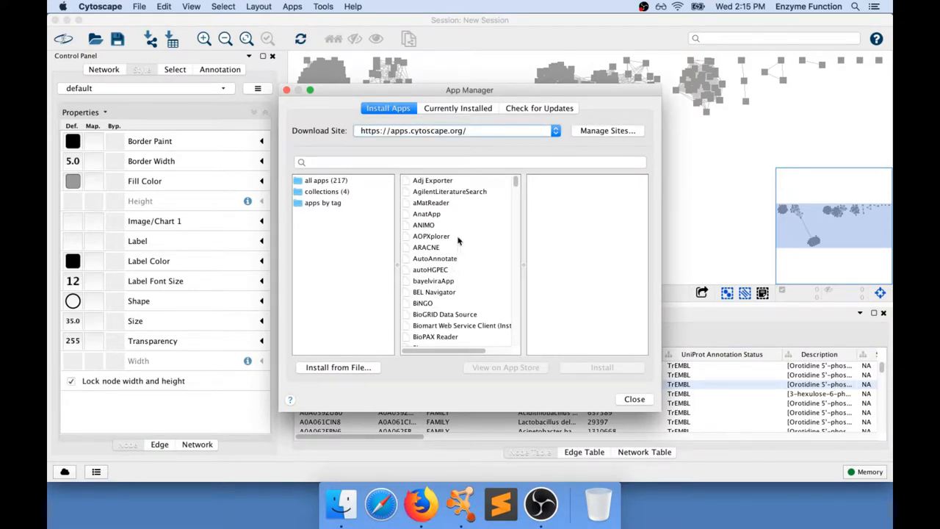
mouse_move(454, 310)
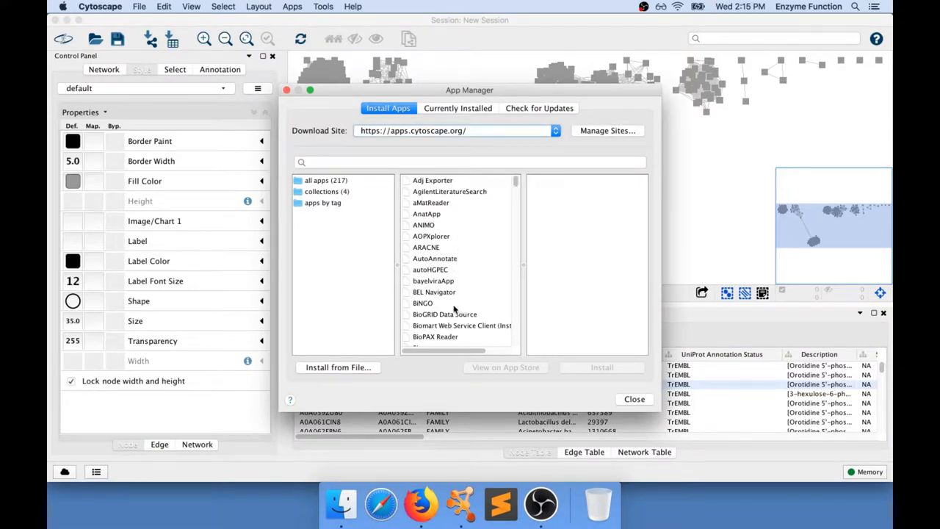
scroll(down, 3)
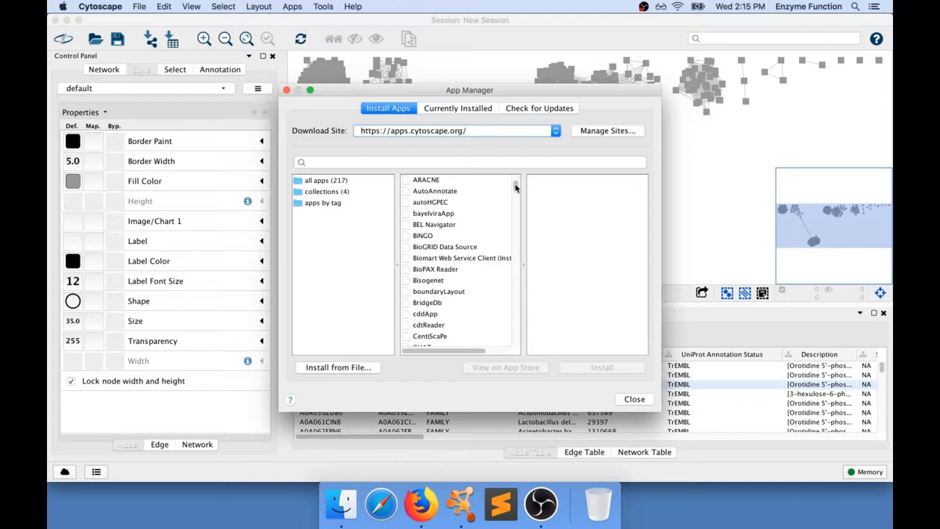
click(426, 301)
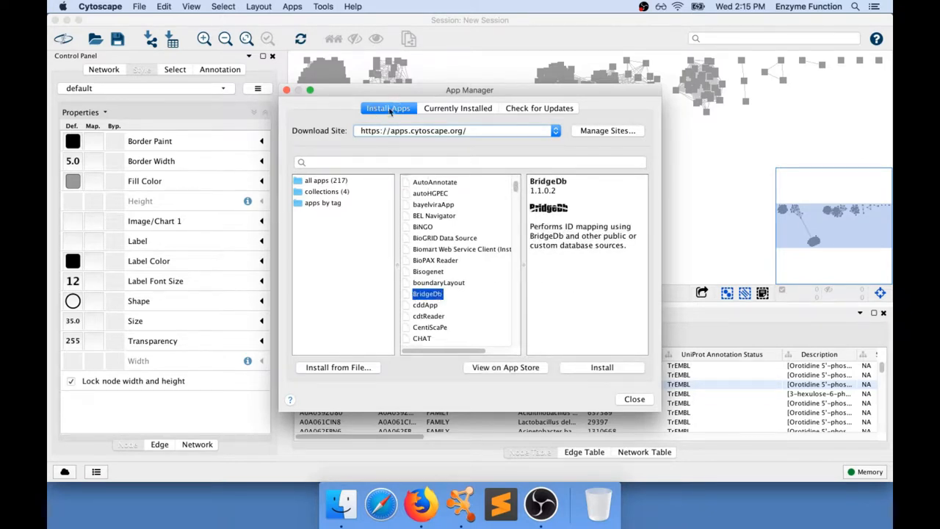
mouse_move(650, 374)
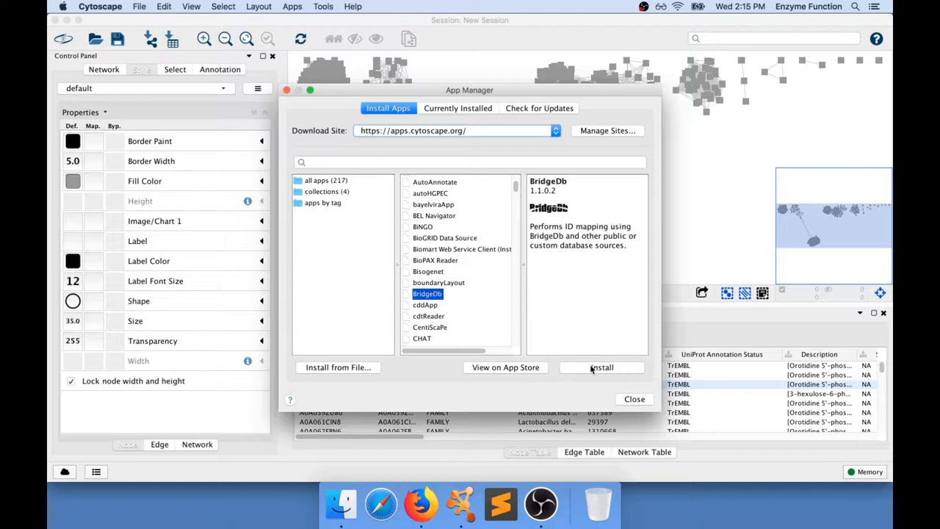
click(602, 367)
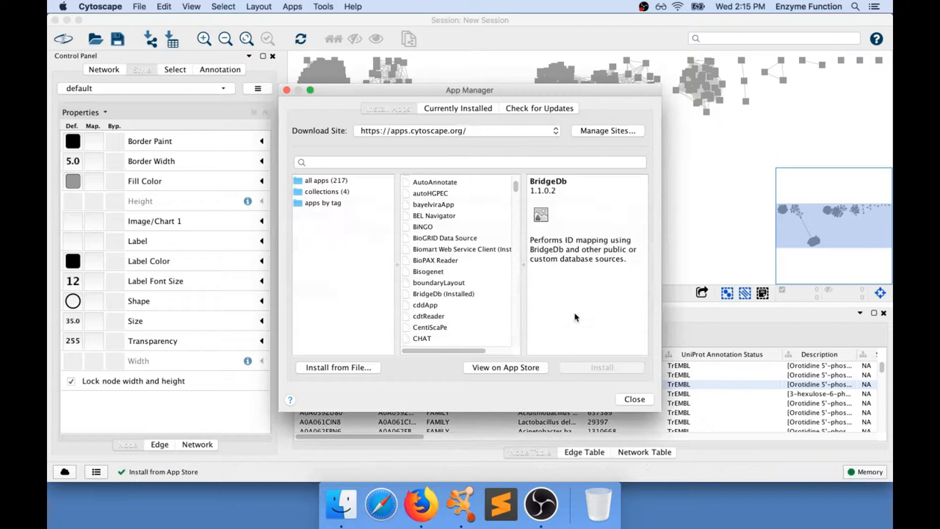
click(634, 399)
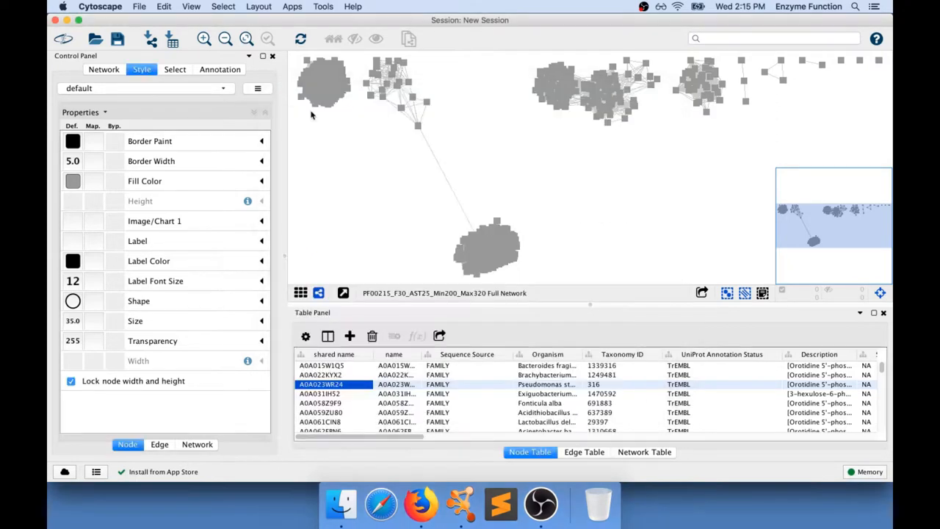
Launch BridgeDb Map Identifiers and move its dialog to the upper left.
click(292, 5)
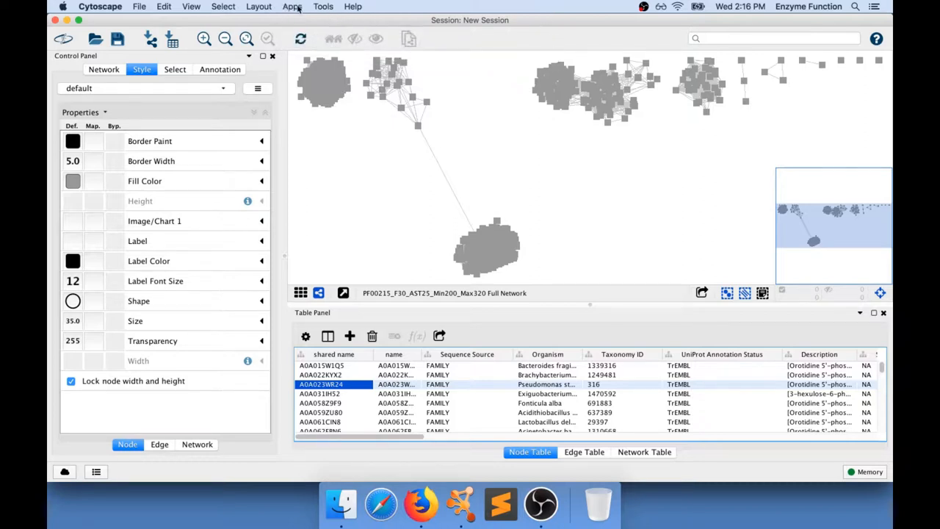
click(292, 6)
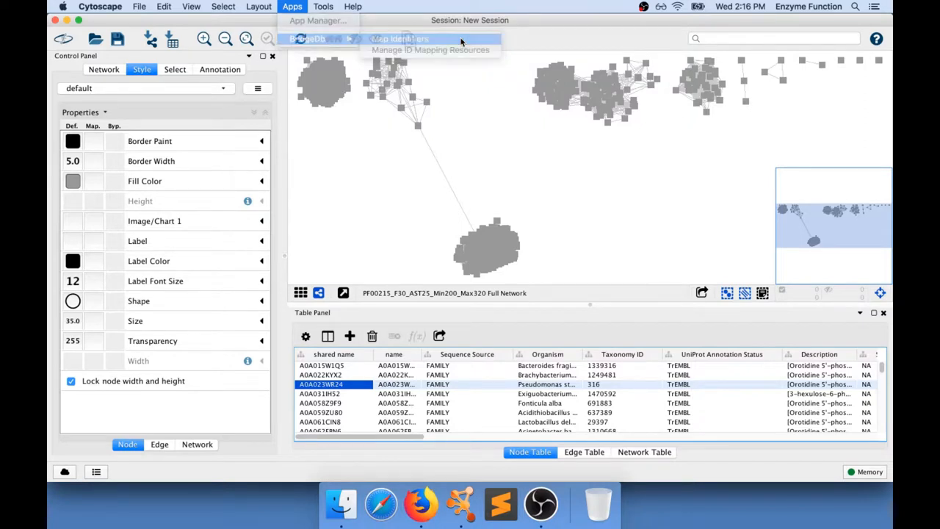
click(398, 38)
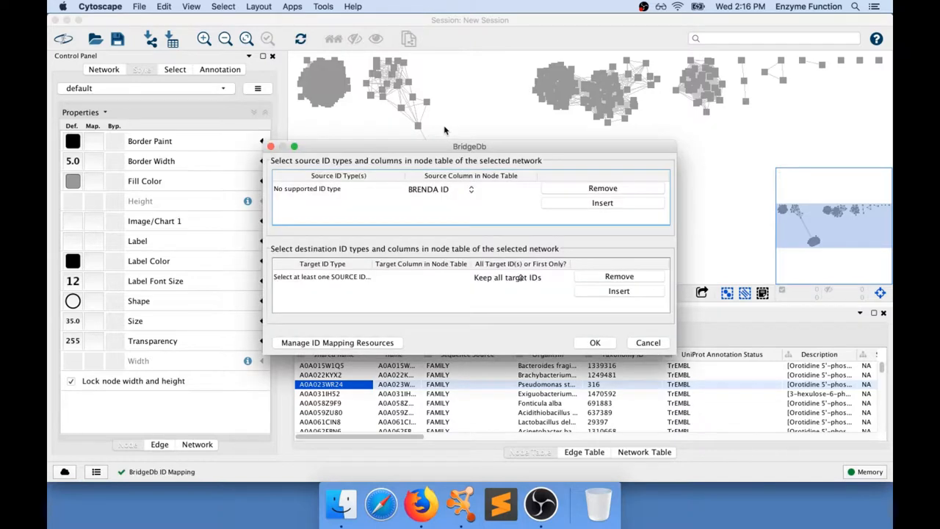
drag(469, 146, 268, 111)
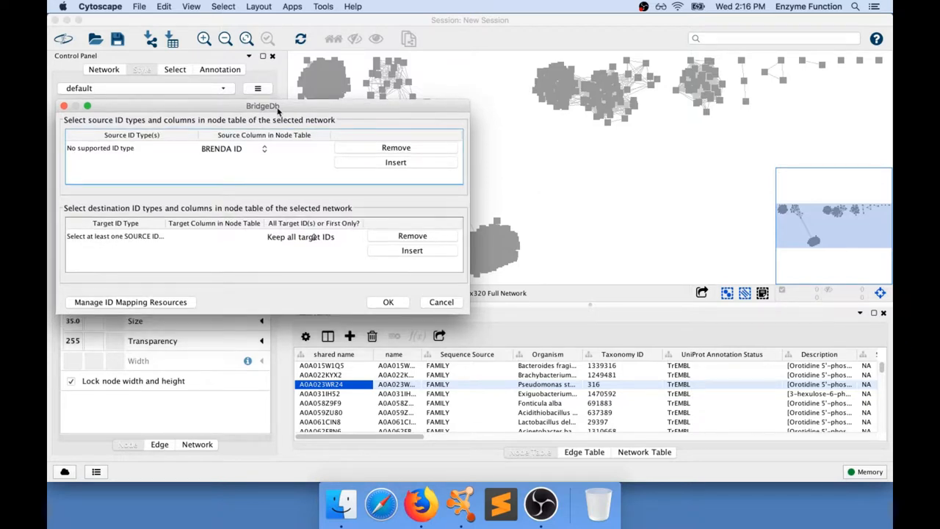
mouse_move(261, 119)
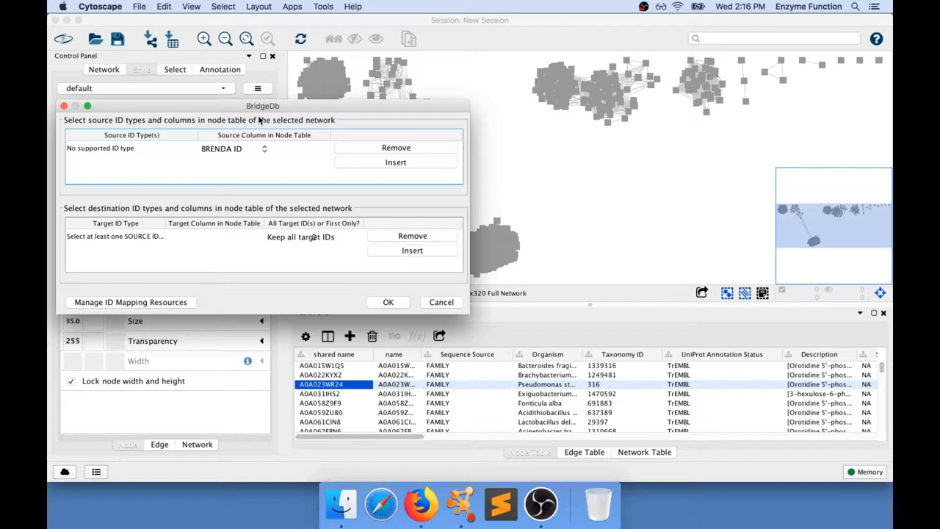
mouse_move(88, 303)
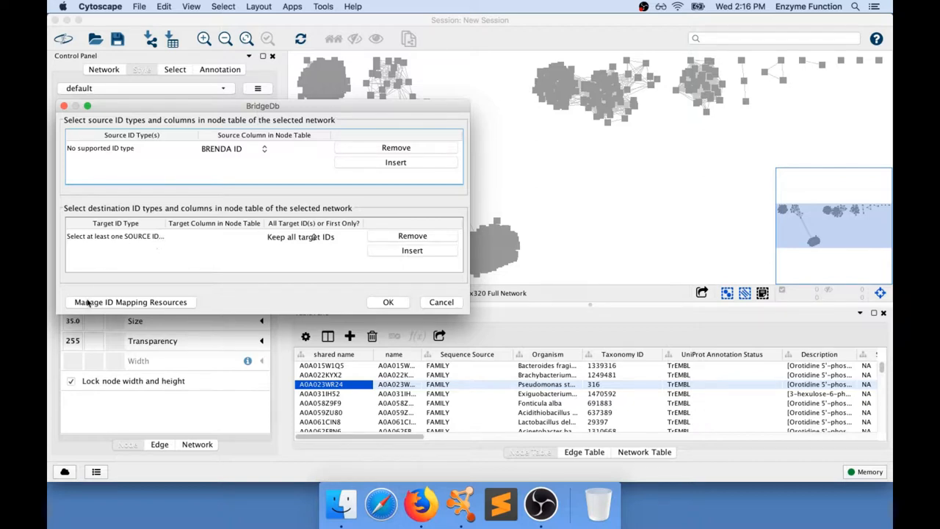
Add Color mapping for BridgeDB.txt as a new local file ID mapping source.
click(130, 301)
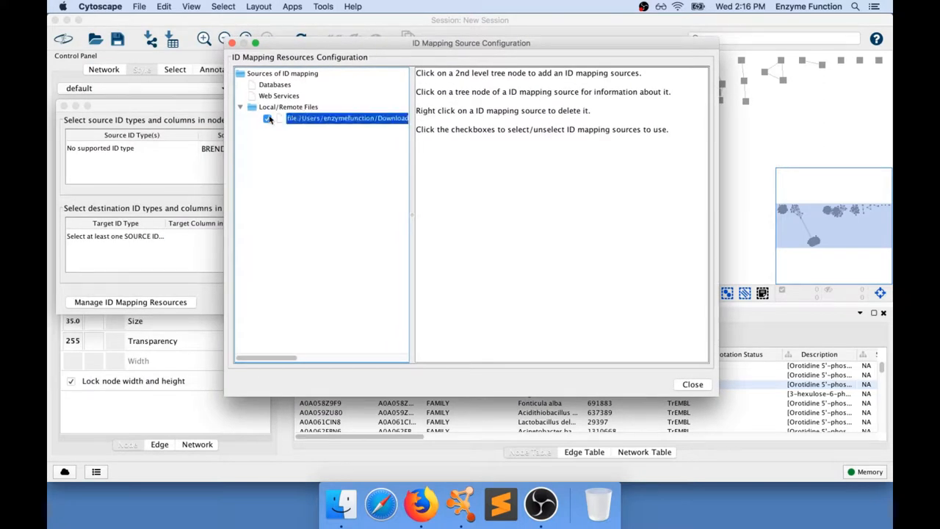
click(267, 118)
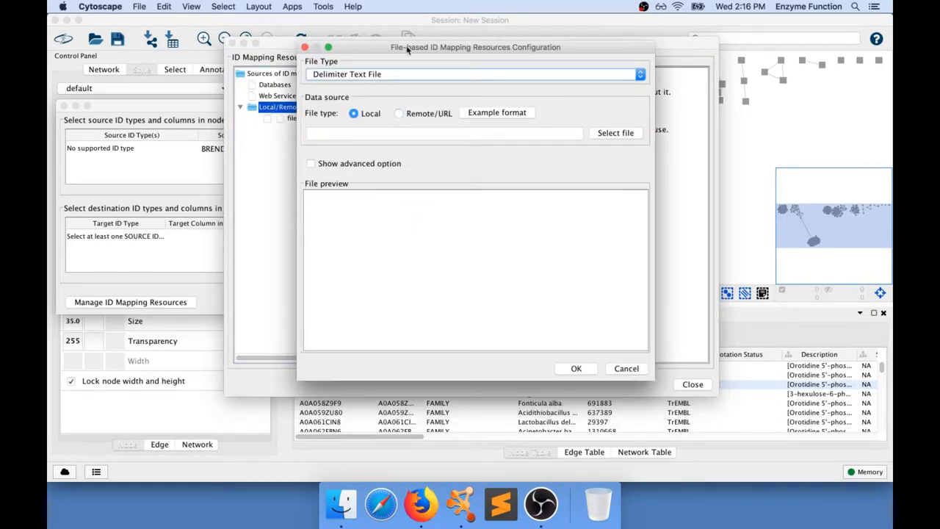
drag(475, 47, 542, 48)
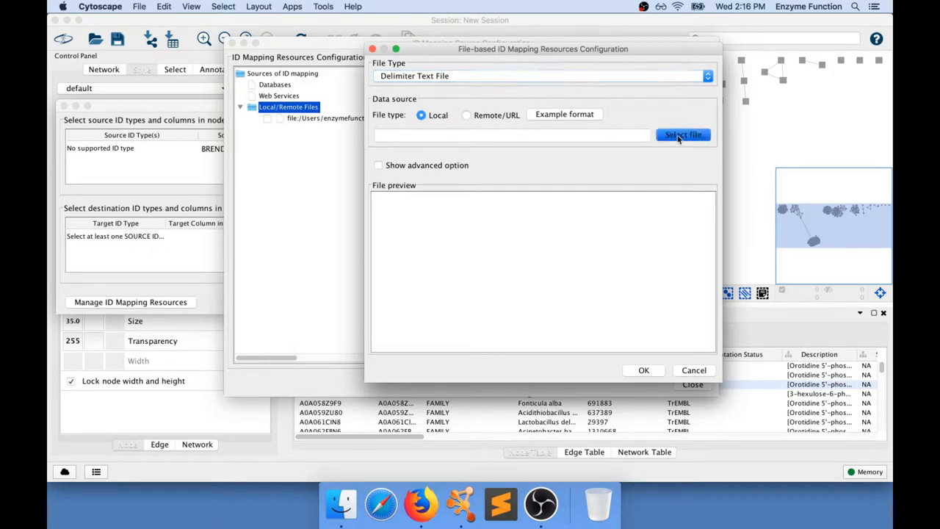
click(683, 135)
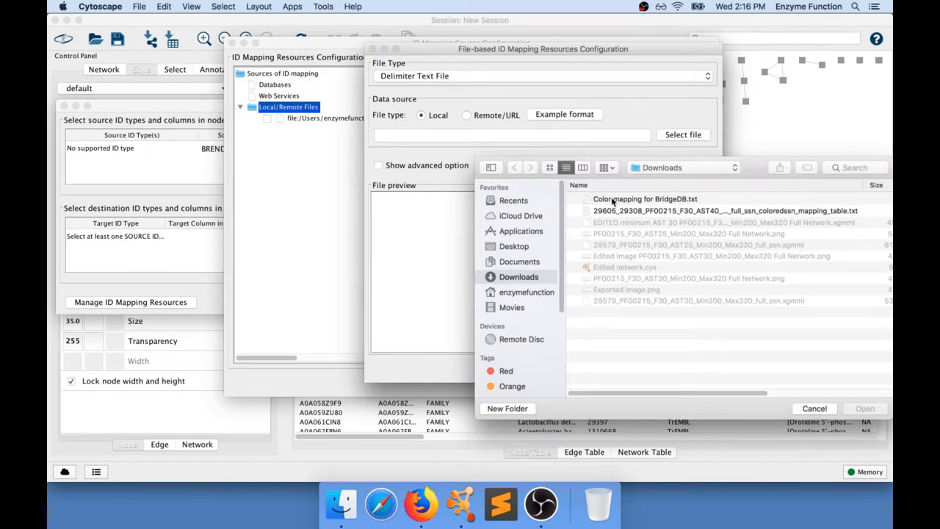
click(645, 198)
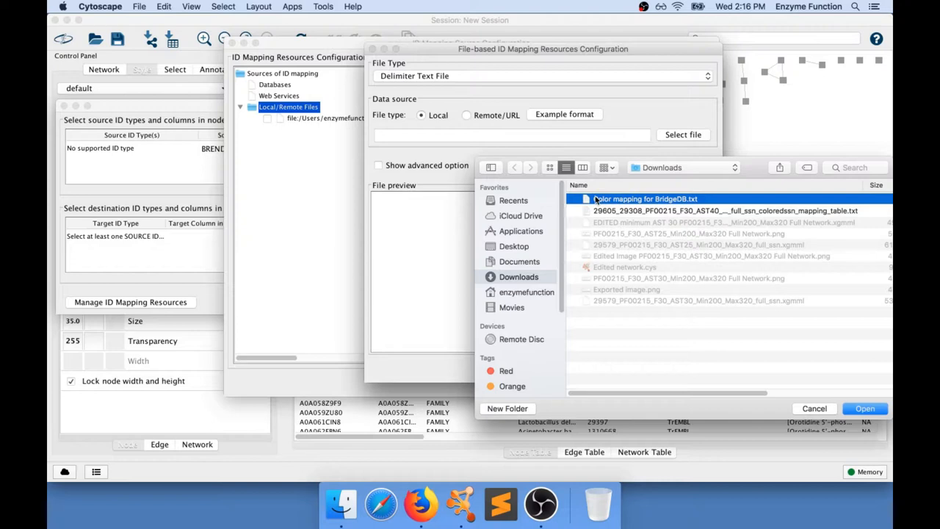
mouse_move(608, 203)
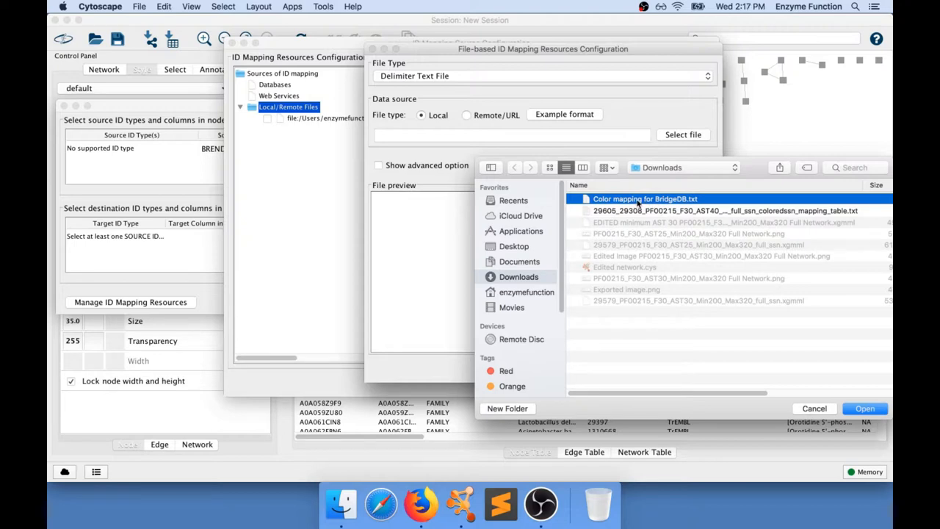
mouse_move(696, 210)
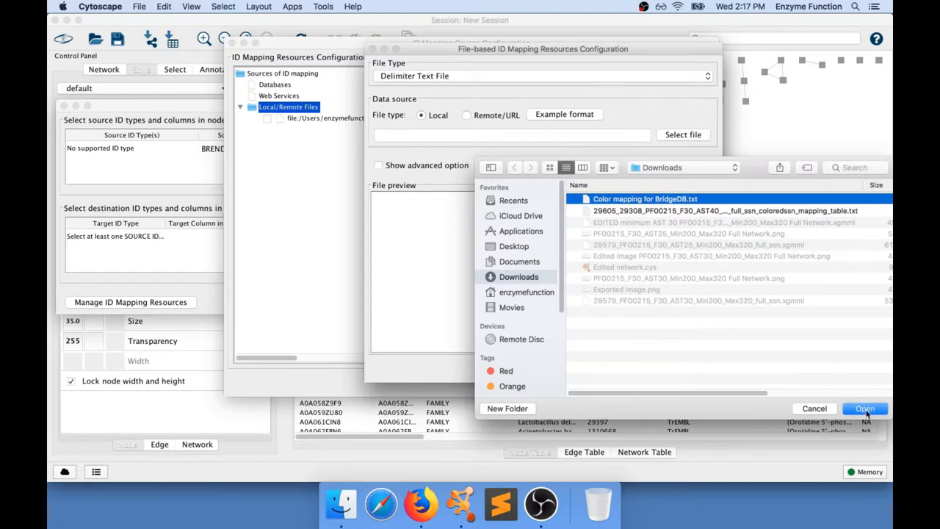
click(864, 408)
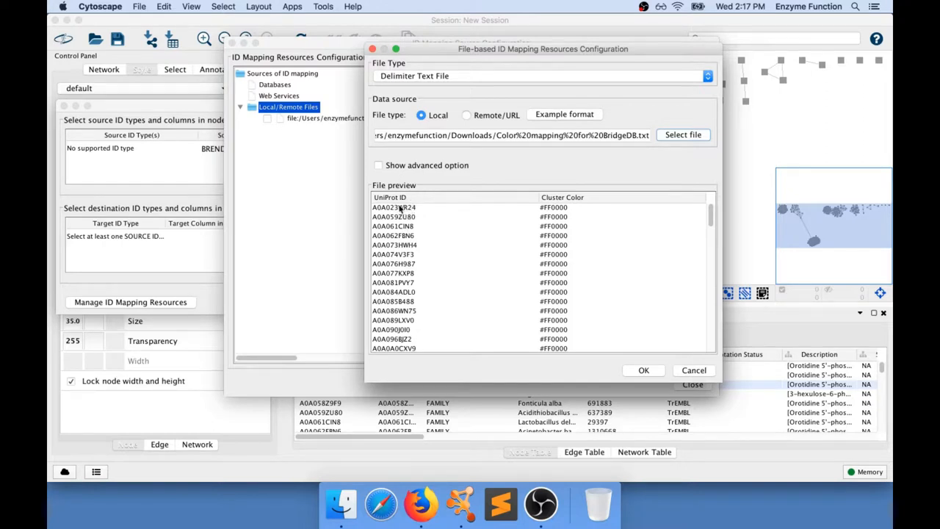
mouse_move(585, 325)
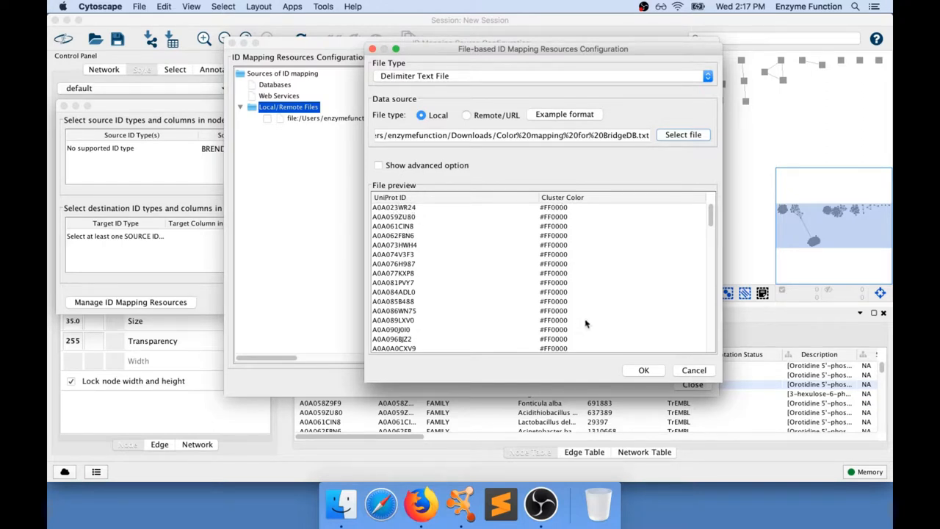
mouse_move(581, 183)
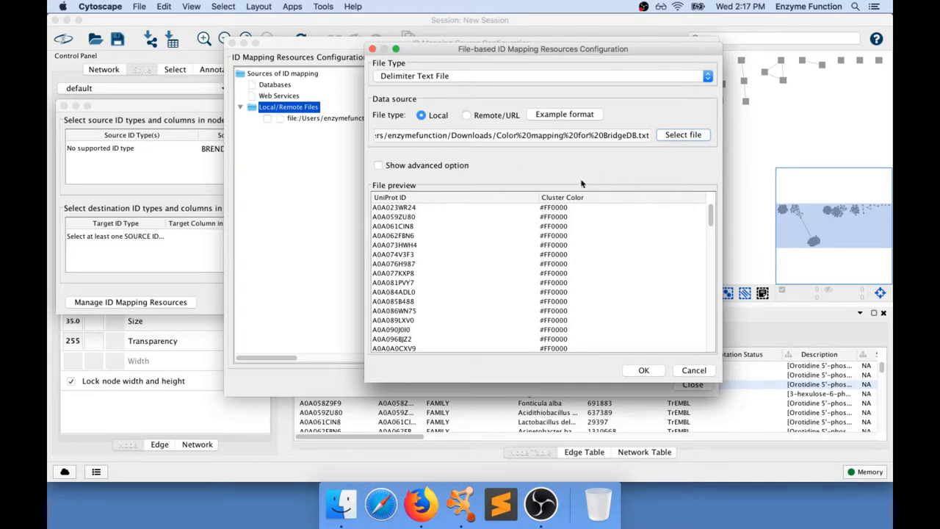
mouse_move(657, 381)
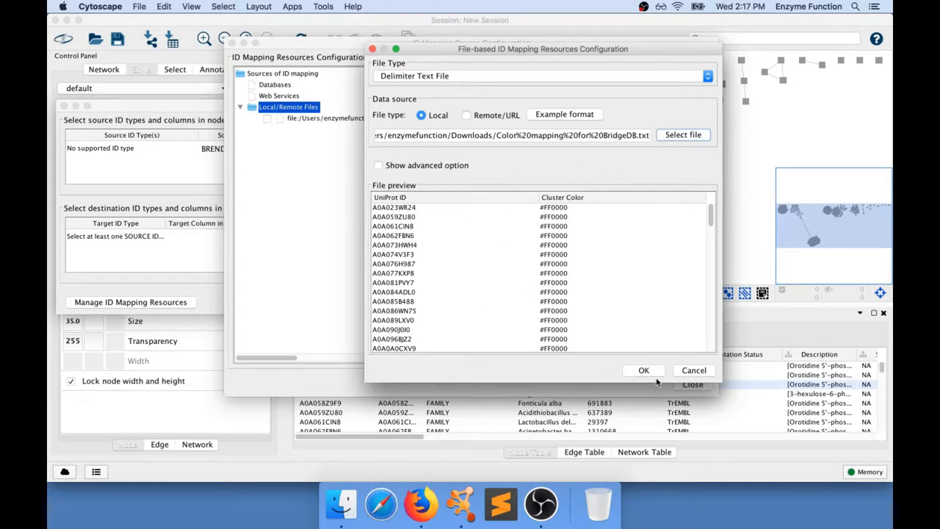
click(643, 370)
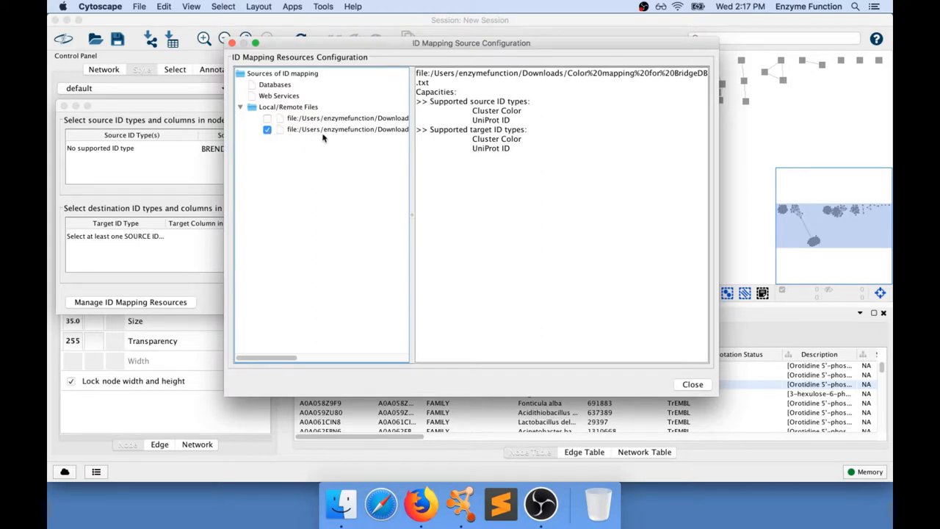
Check the new file's supported ID types, enable it, and close the configuration.
click(346, 129)
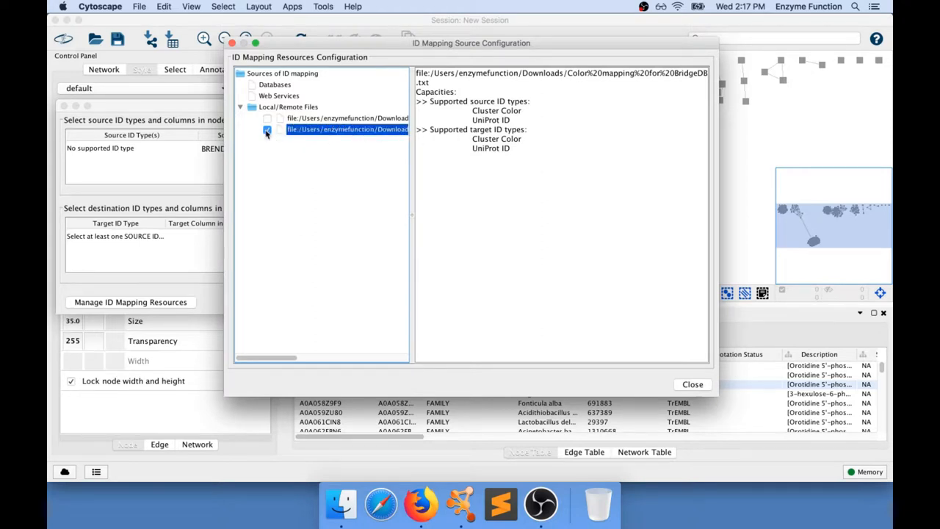
click(267, 129)
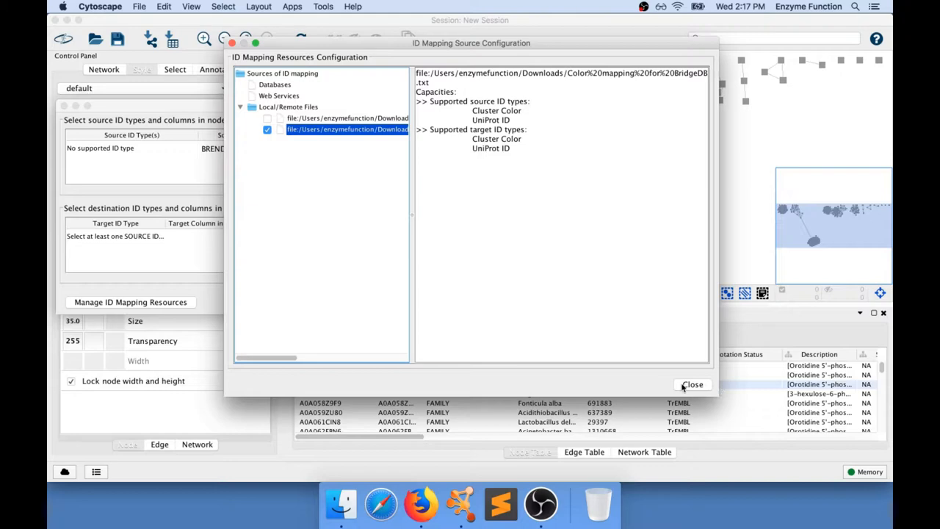
click(691, 384)
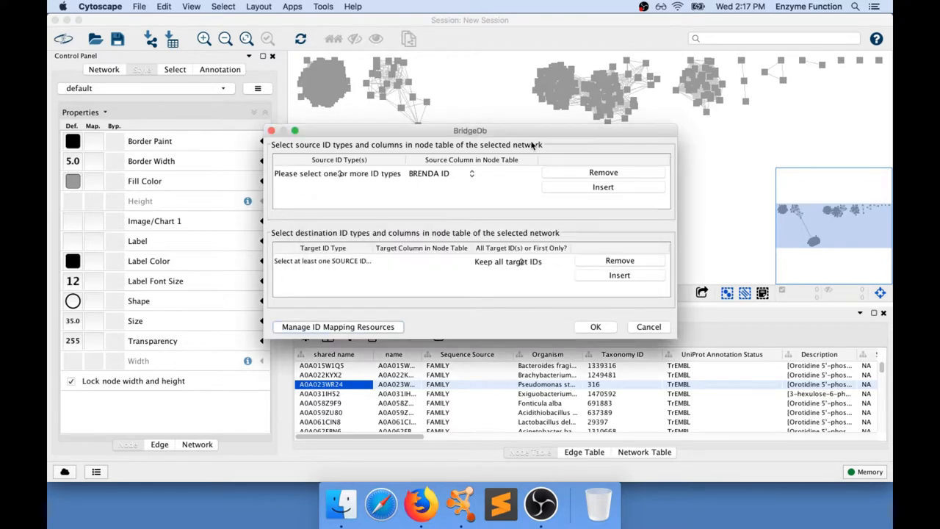
mouse_move(347, 176)
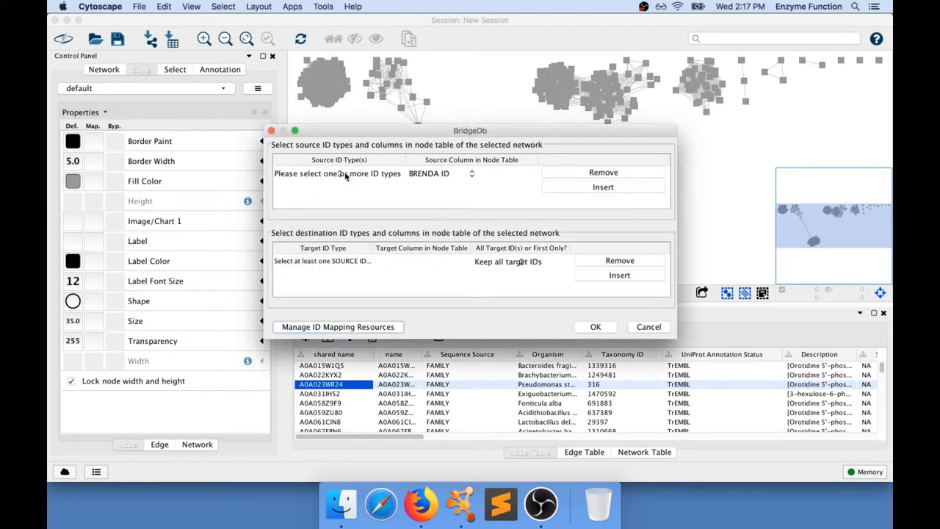
Map UniProt ID from the shared name column to Cluster Color, removing the extra UniProt row.
click(338, 174)
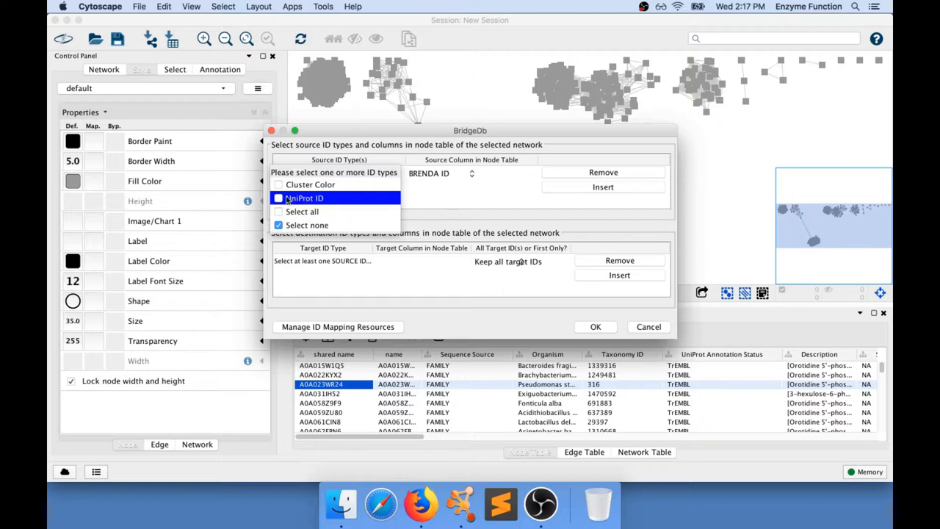
click(304, 197)
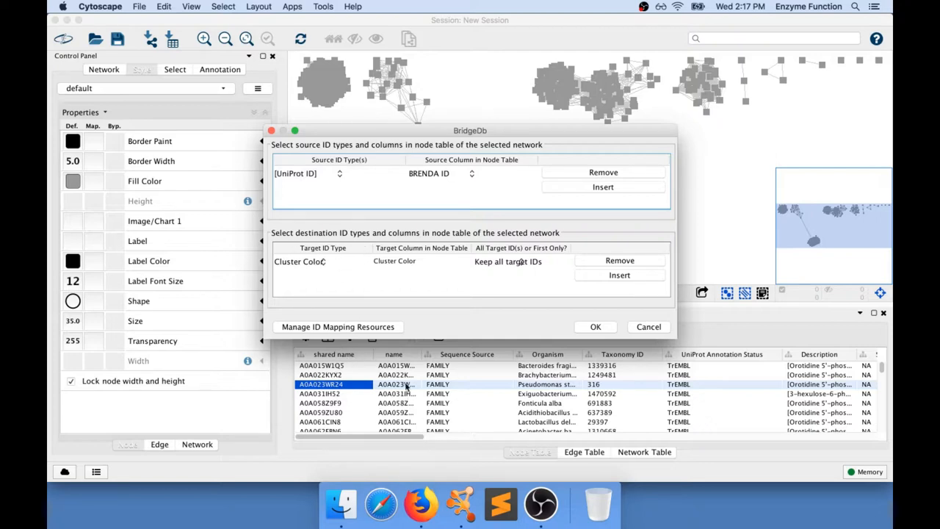
mouse_move(351, 380)
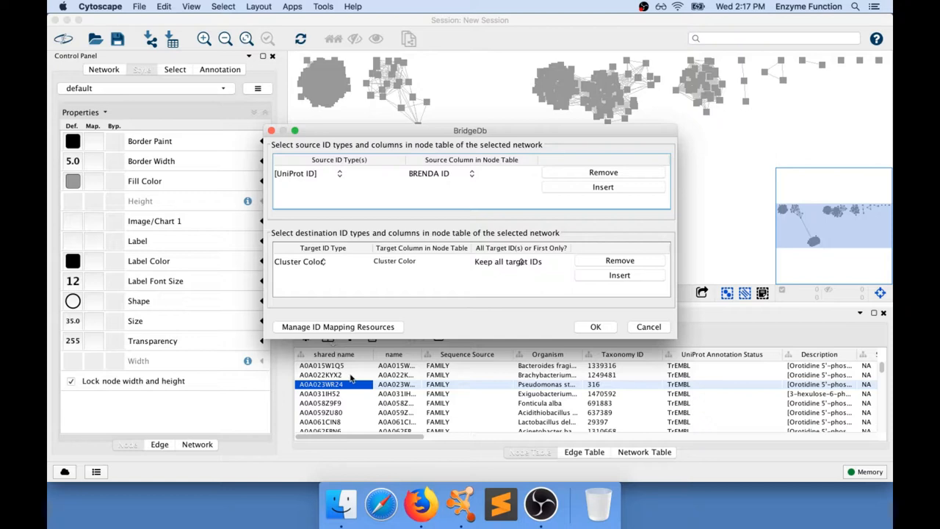
click(471, 173)
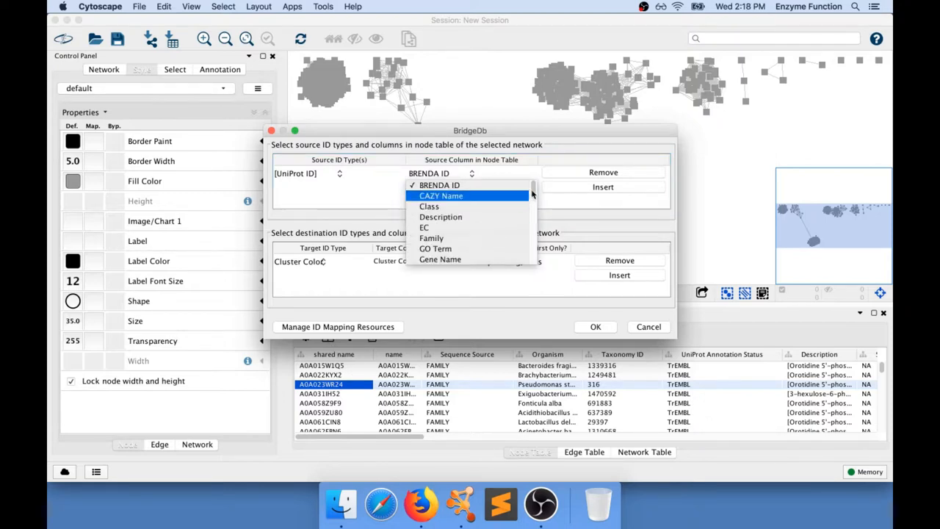
scroll(down, 3)
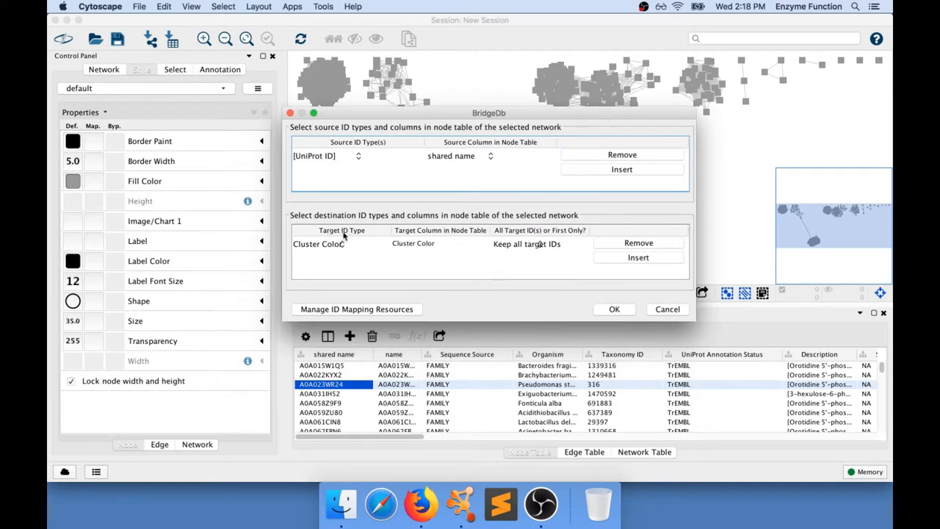
click(341, 243)
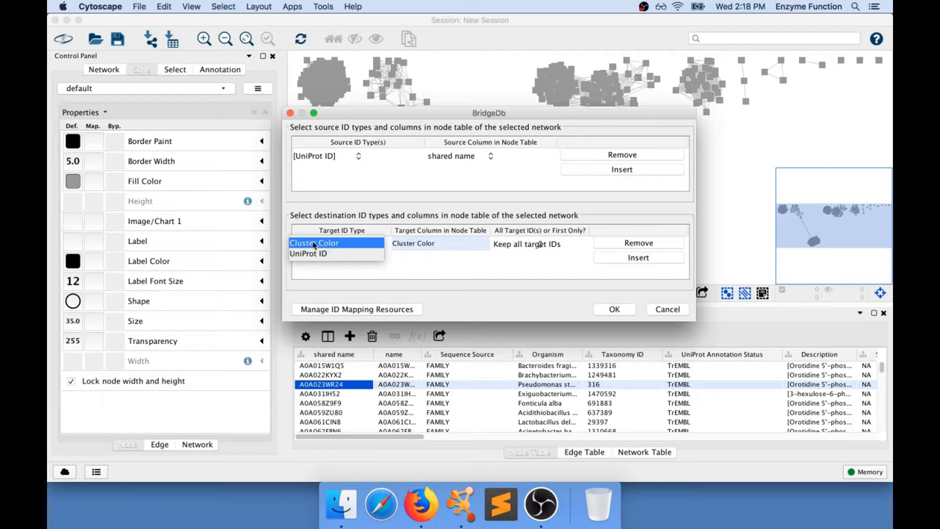
click(314, 242)
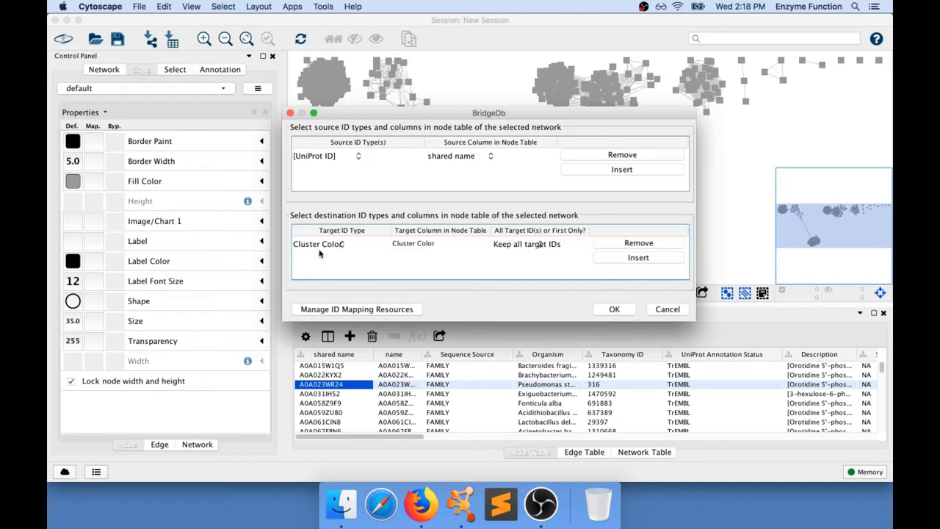
click(638, 257)
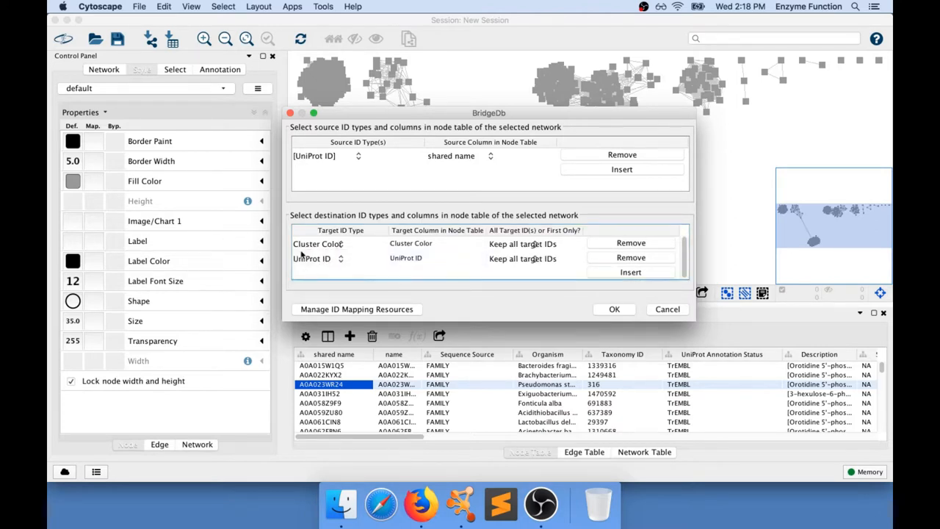
mouse_move(718, 338)
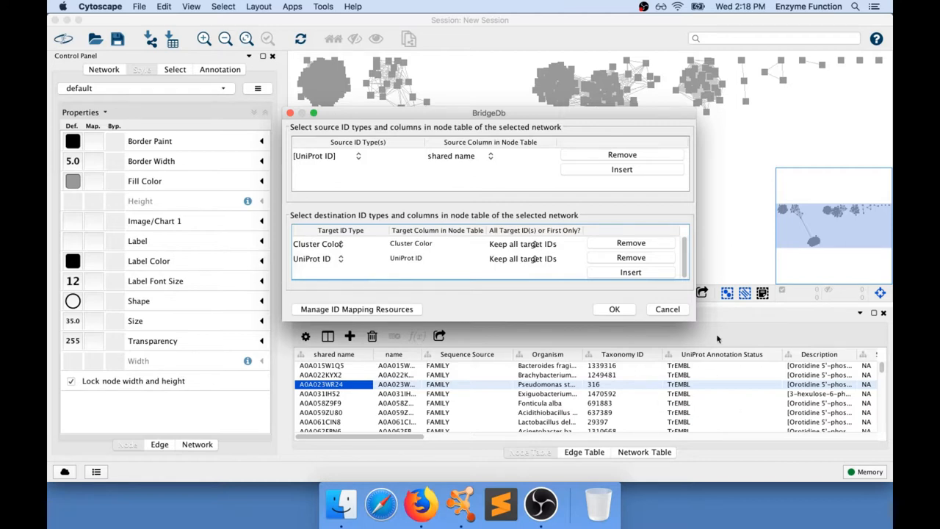
click(630, 257)
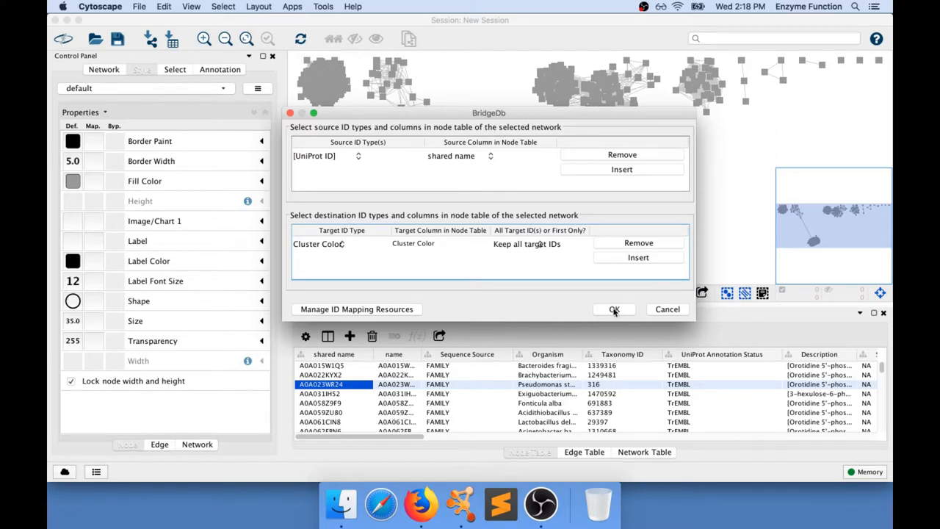
Run the BridgeDb mapping, colouring 1152 of 1169 nodes, and decline mapping more.
click(613, 308)
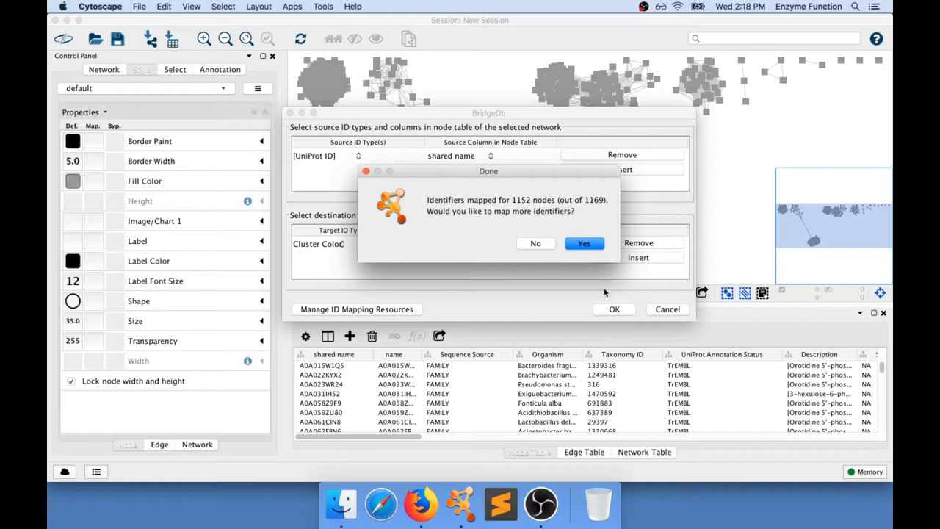
click(535, 243)
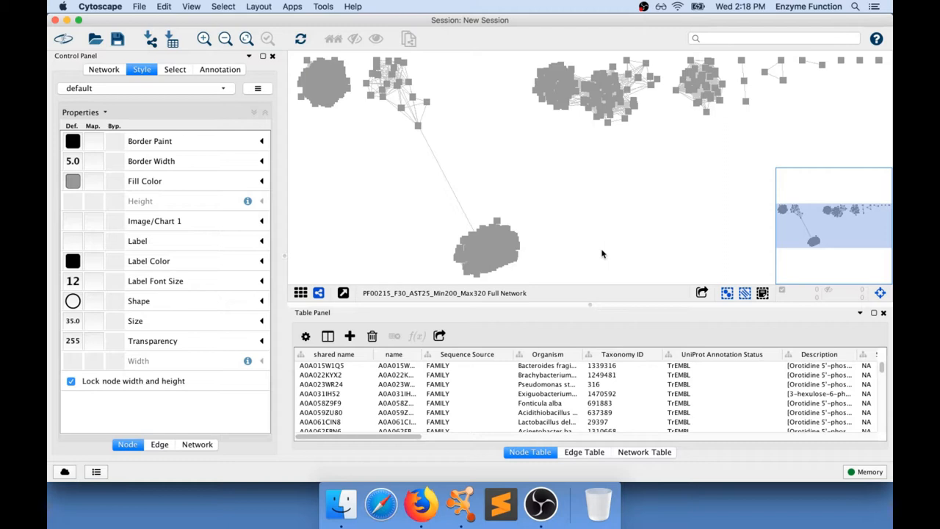
mouse_move(443, 415)
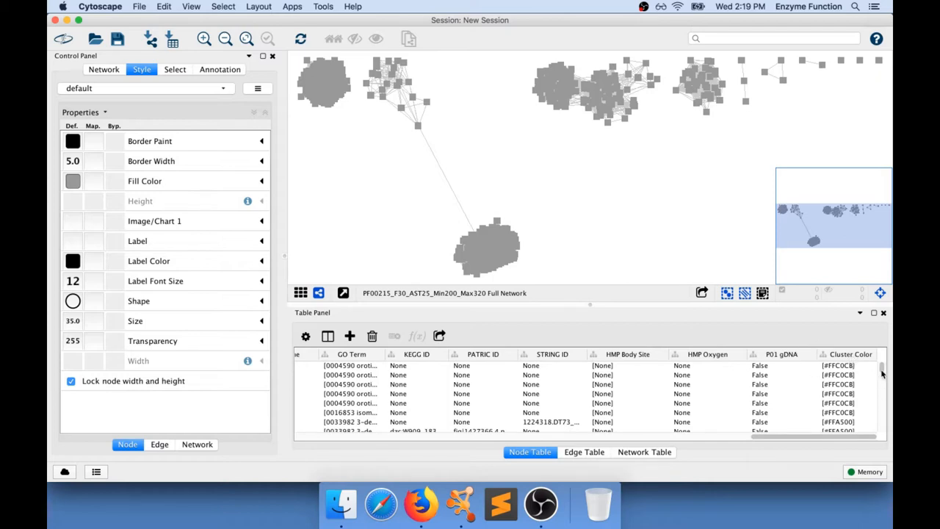
scroll(down, 3)
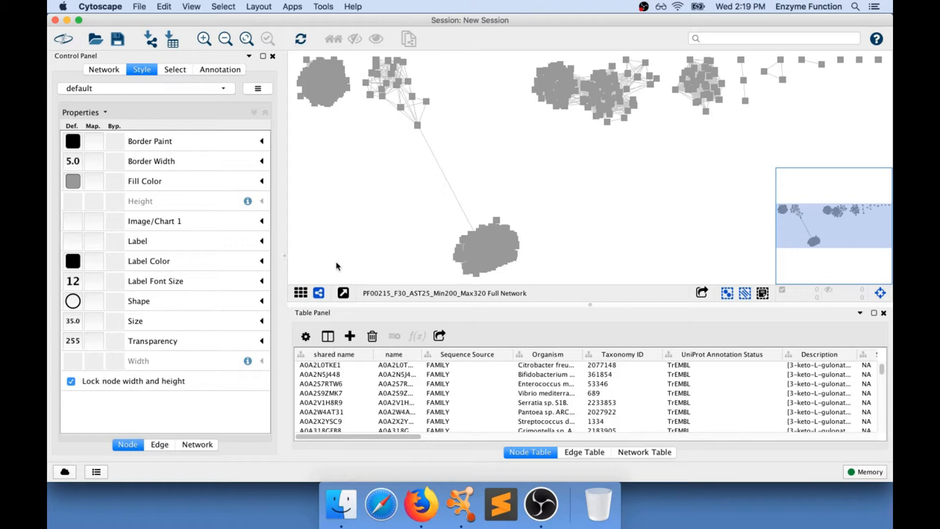
mouse_move(65, 59)
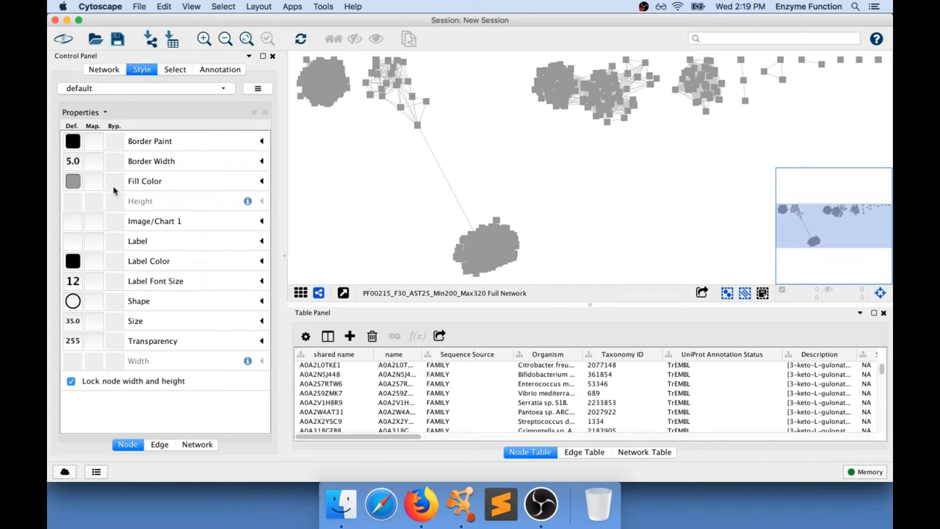
mouse_move(263, 183)
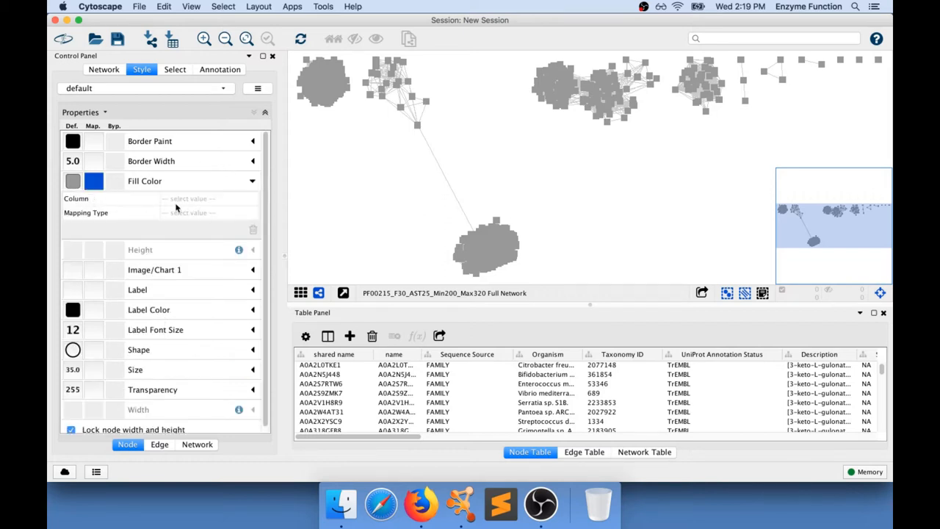
Set node Fill Color to a Passthrough mapping of the Cluster Color column.
click(208, 199)
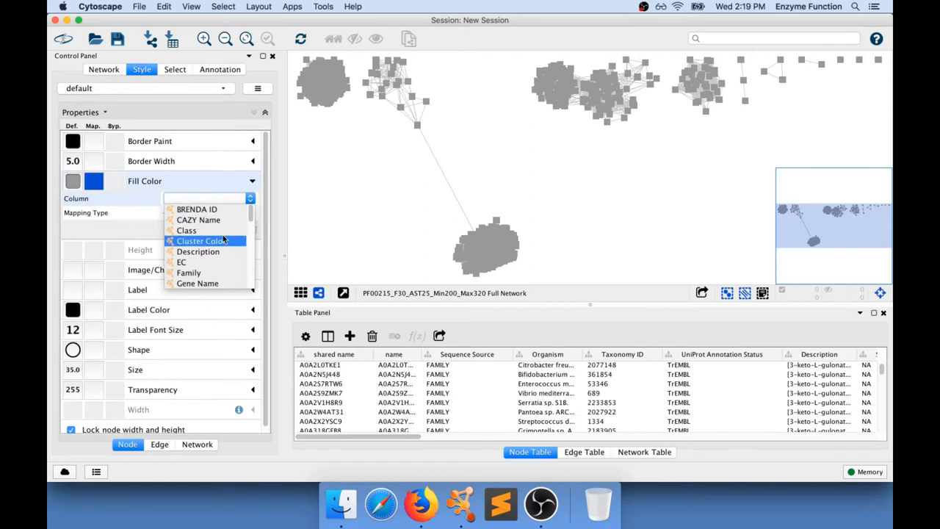
mouse_move(201, 241)
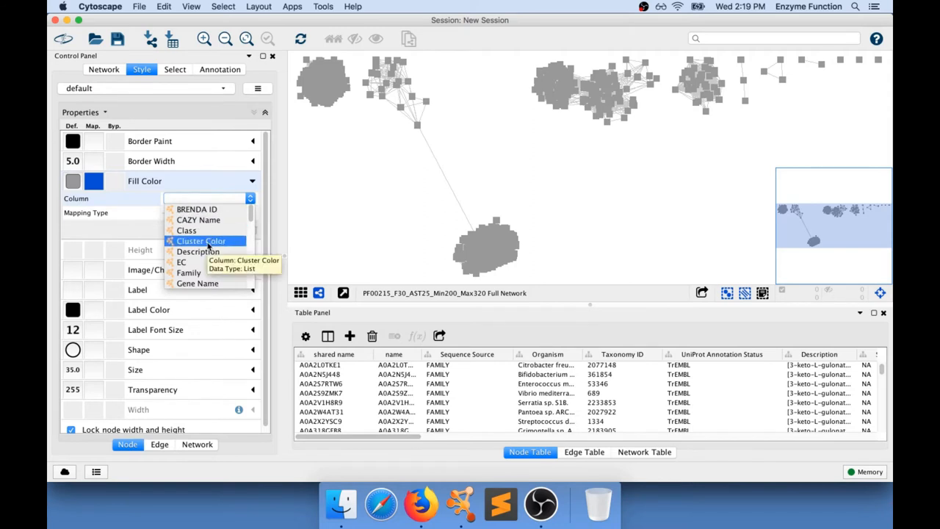
click(200, 240)
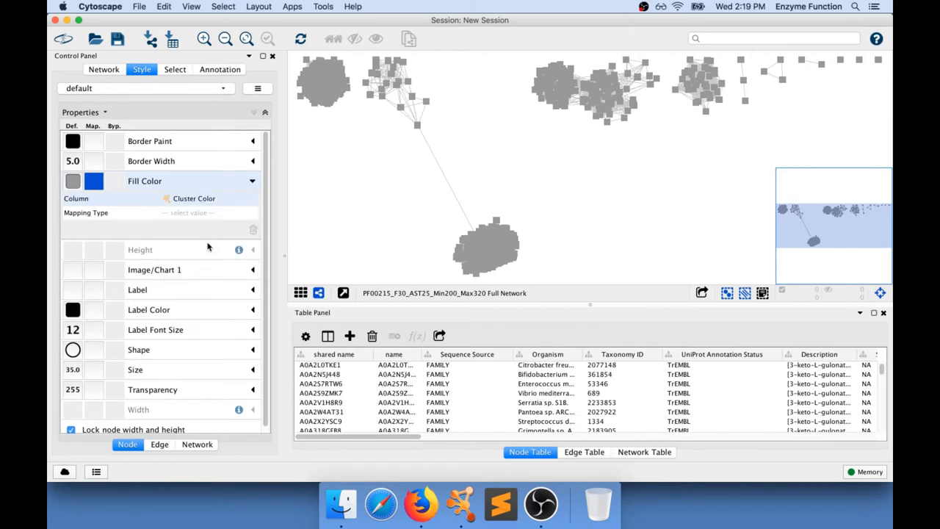
mouse_move(97, 222)
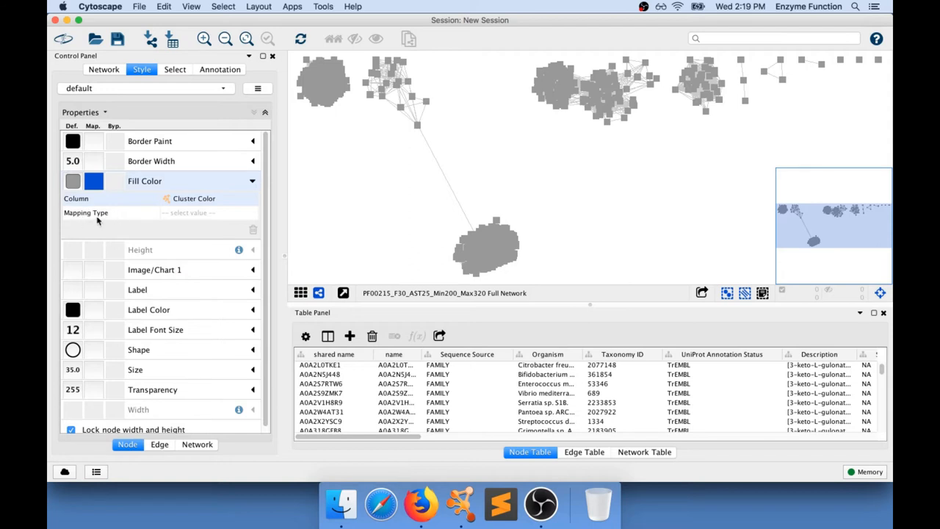
click(205, 212)
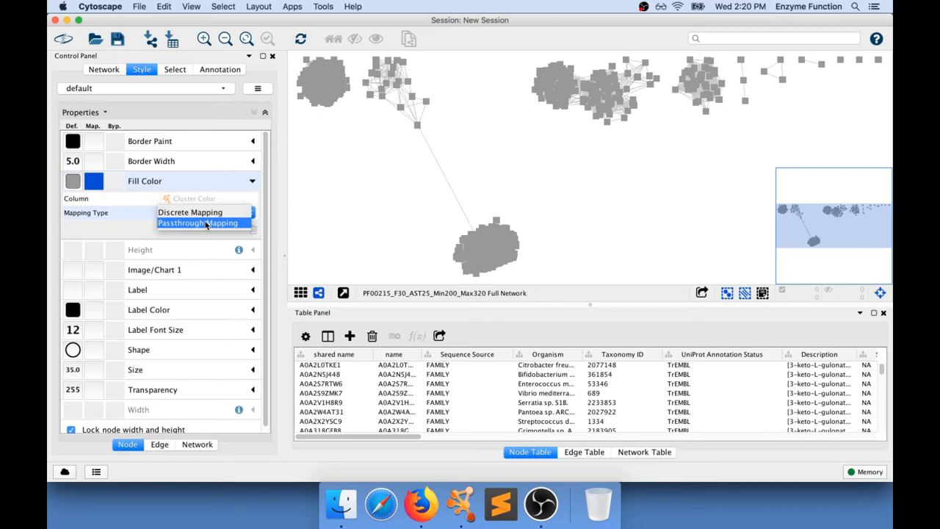
click(198, 222)
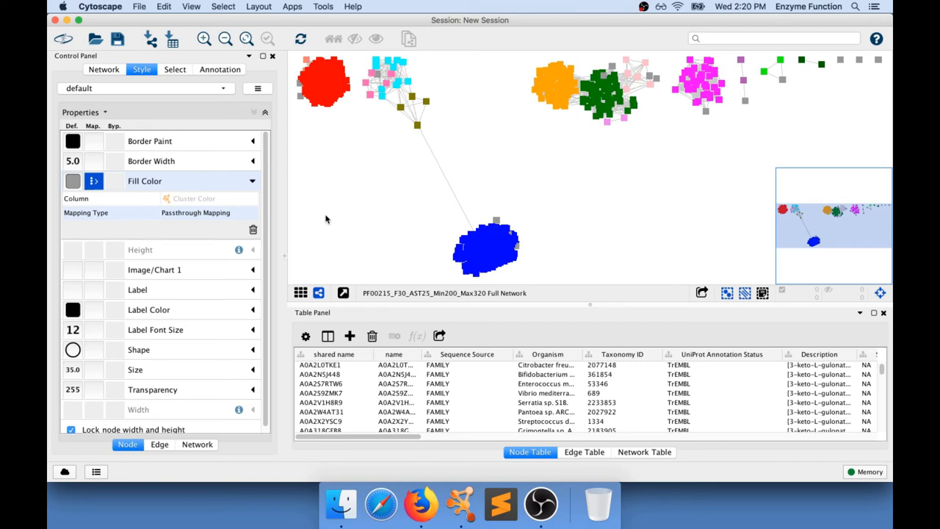
mouse_move(360, 218)
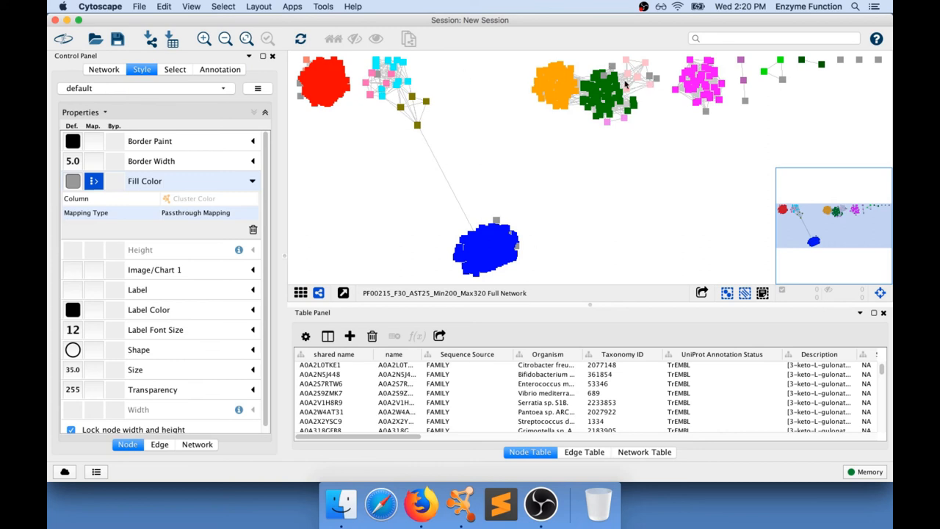
mouse_move(385, 220)
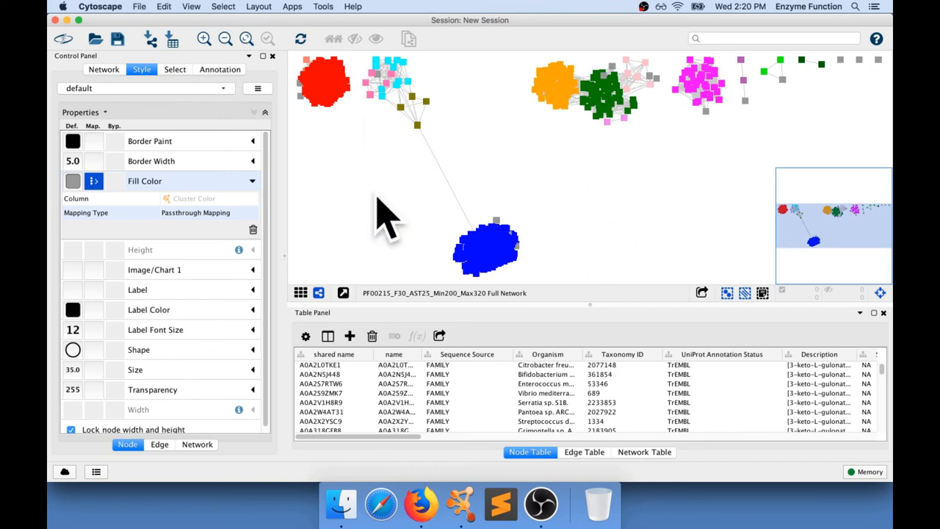